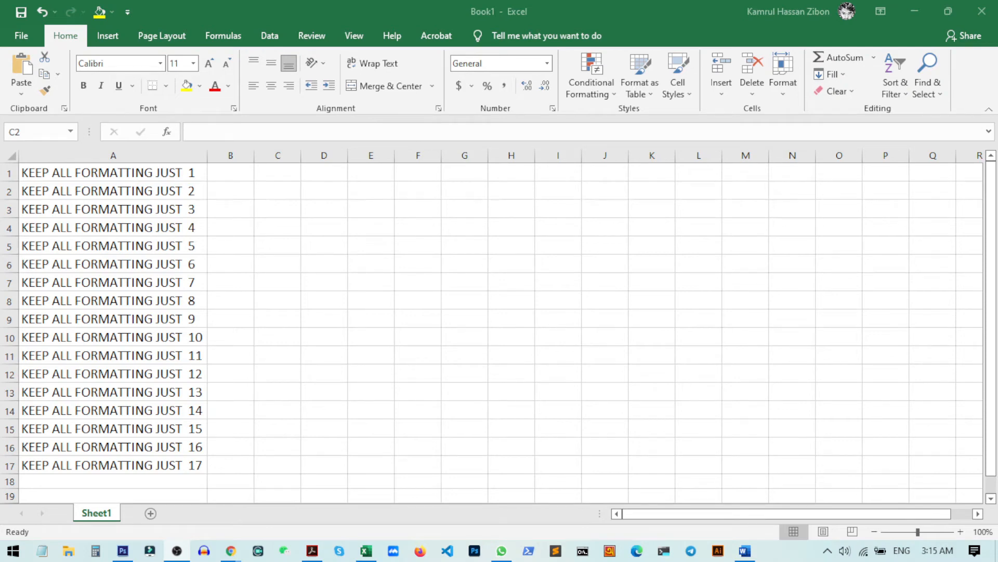
pyautogui.moveTo(163, 347)
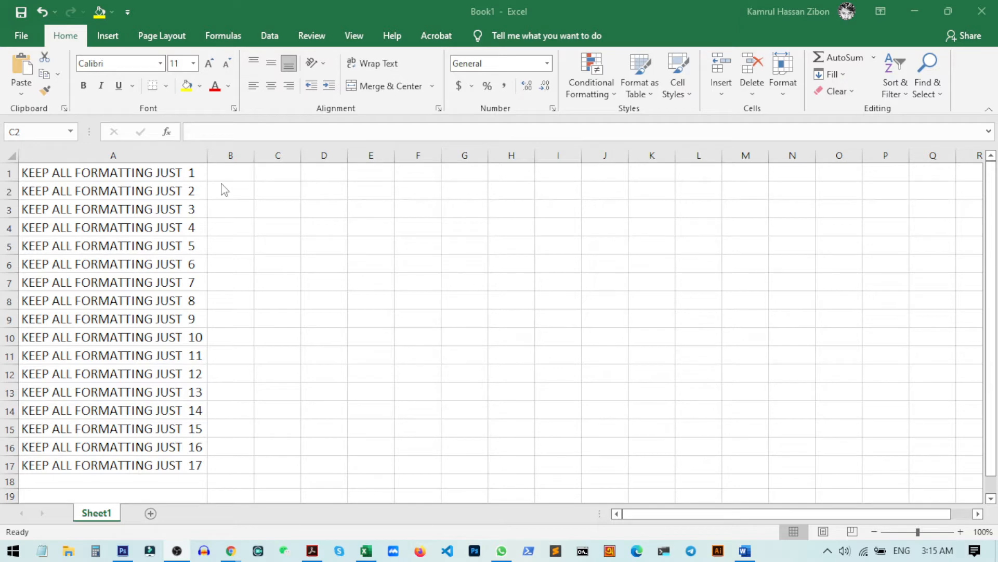
# - Copy the 17 'KEEP ALL FORMATTING JUST' rows and bring up a blank Word document
pyautogui.click(277, 190)
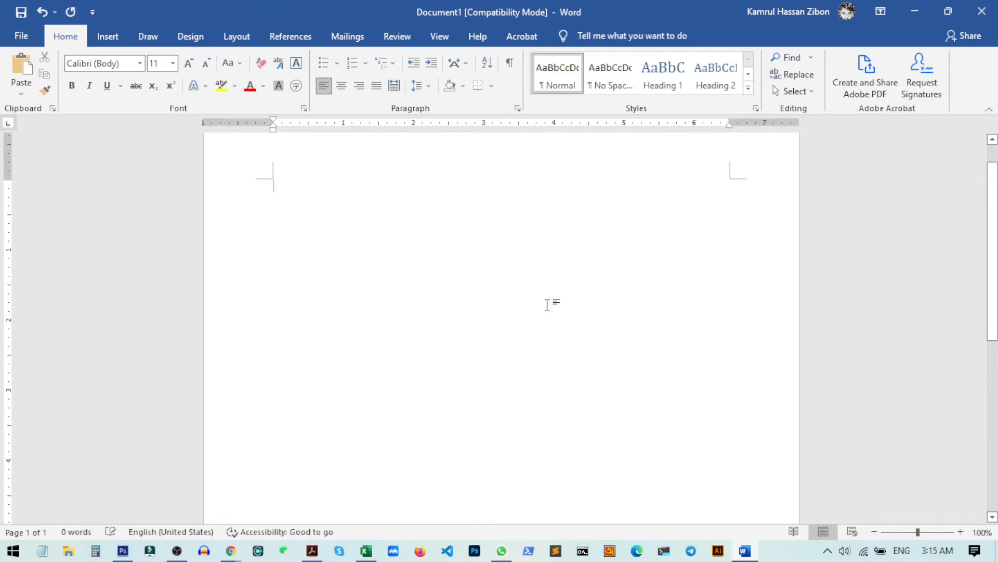
# - Paste the rows into Word as a table, apply a plain table style, and reselect it
pyautogui.press('ctrl+v')
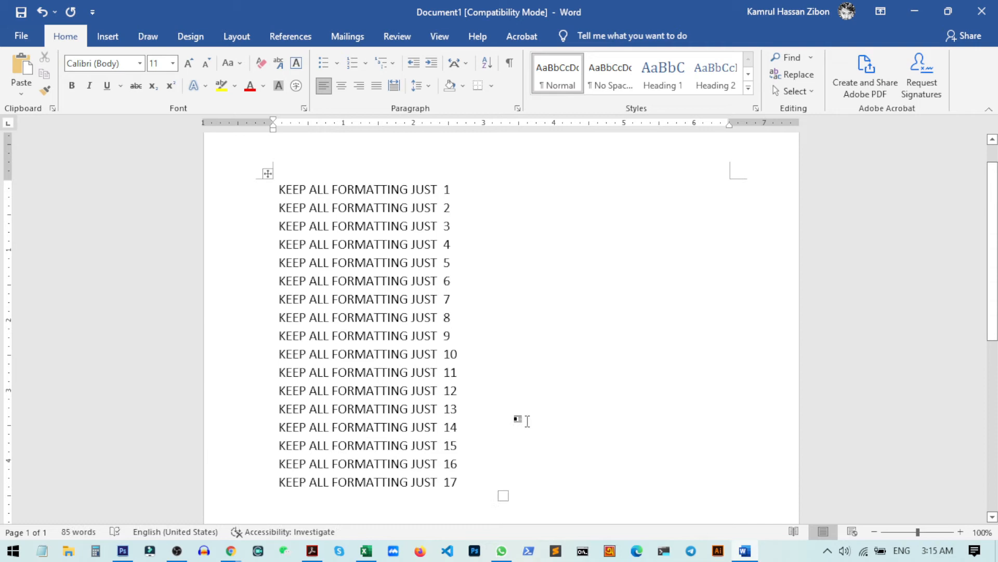
pyautogui.moveTo(514, 390)
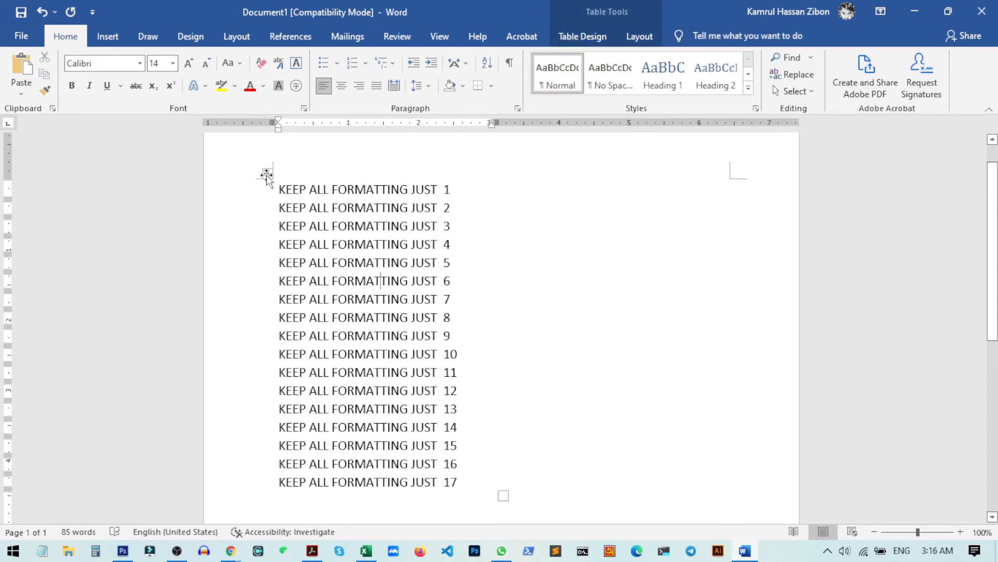
pyautogui.click(499, 331)
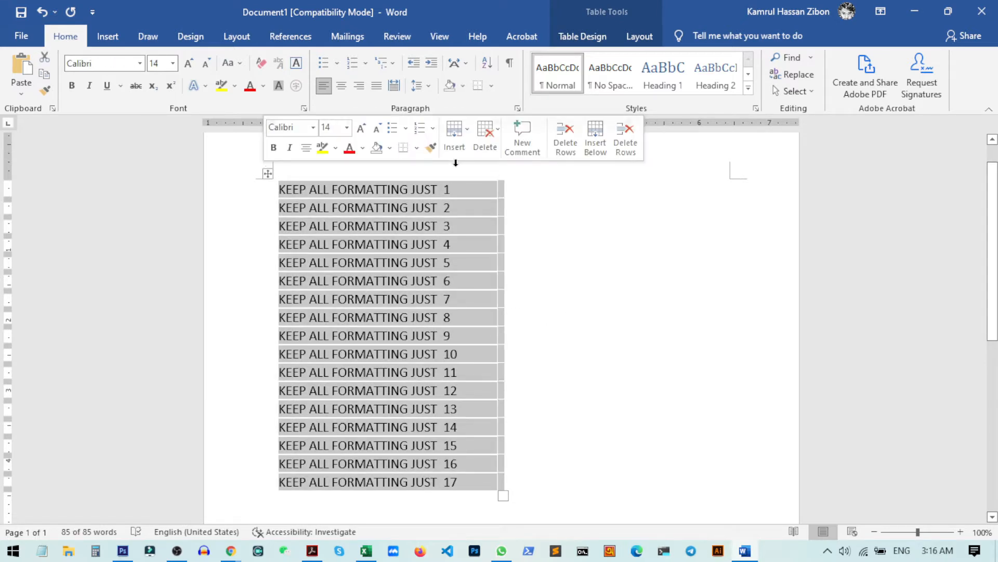
pyautogui.click(581, 36)
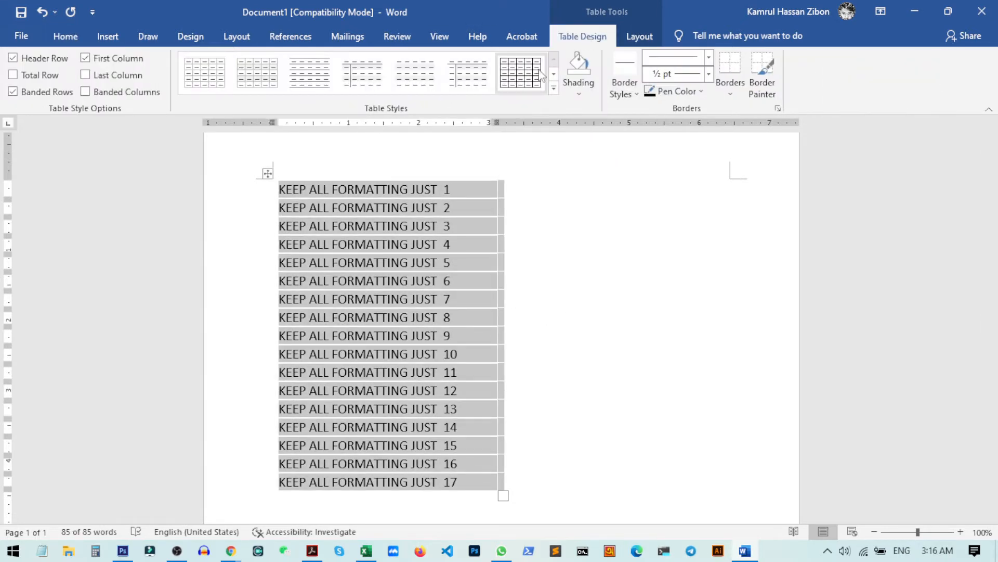
pyautogui.click(521, 72)
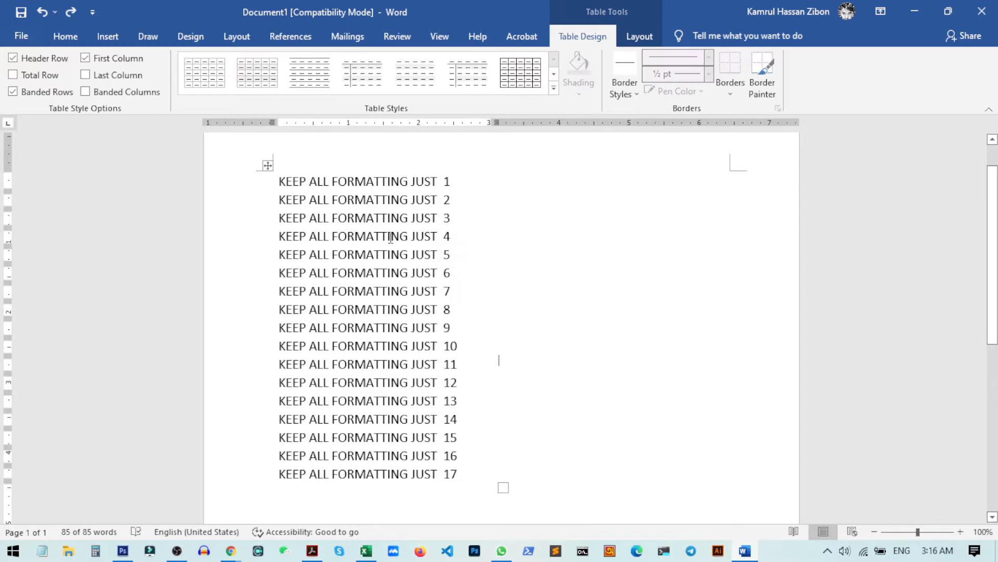
pyautogui.click(65, 36)
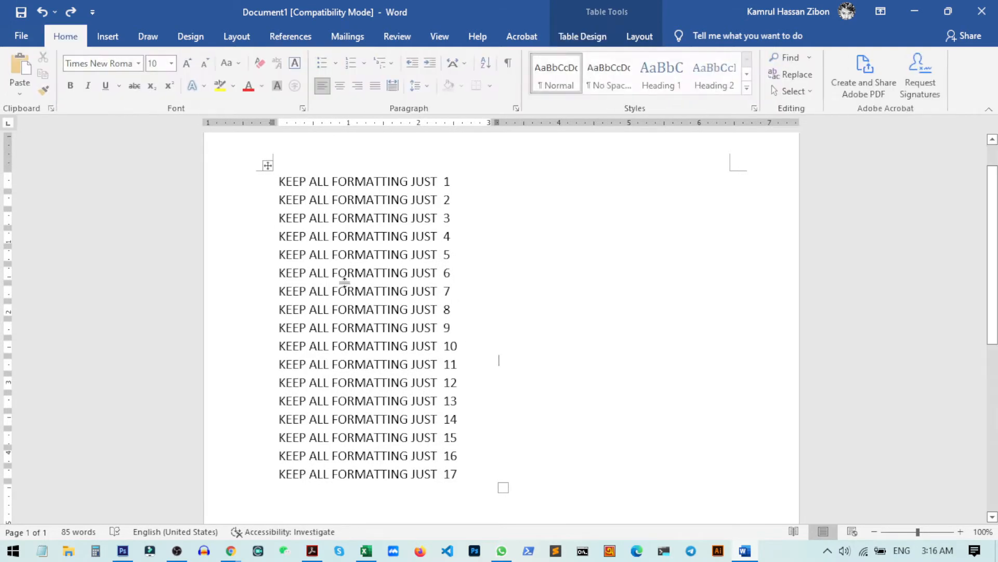
pyautogui.click(963, 531)
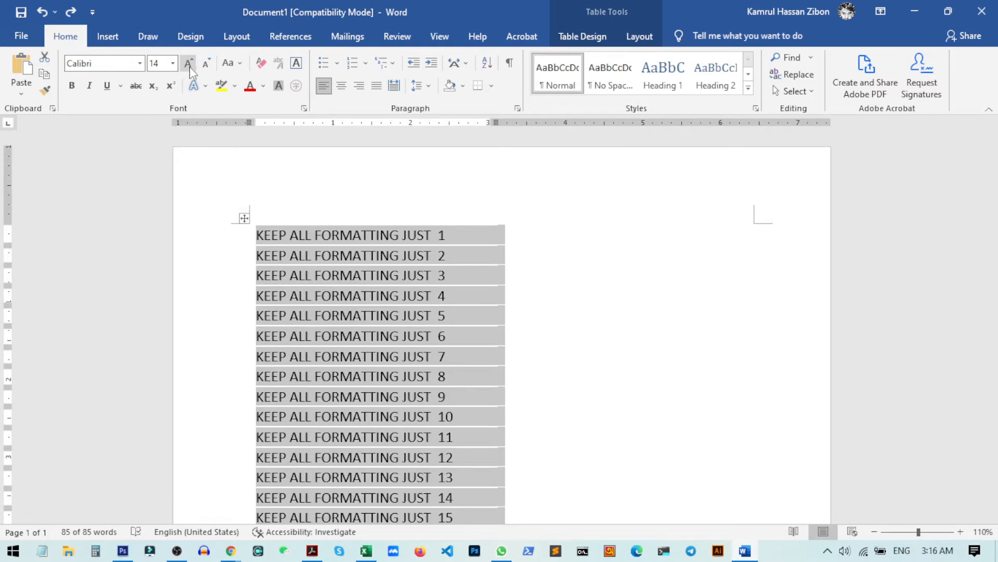
# - Cycle the table through sentence case, capitalize each word and toggle case, ending in lowercase
pyautogui.click(232, 62)
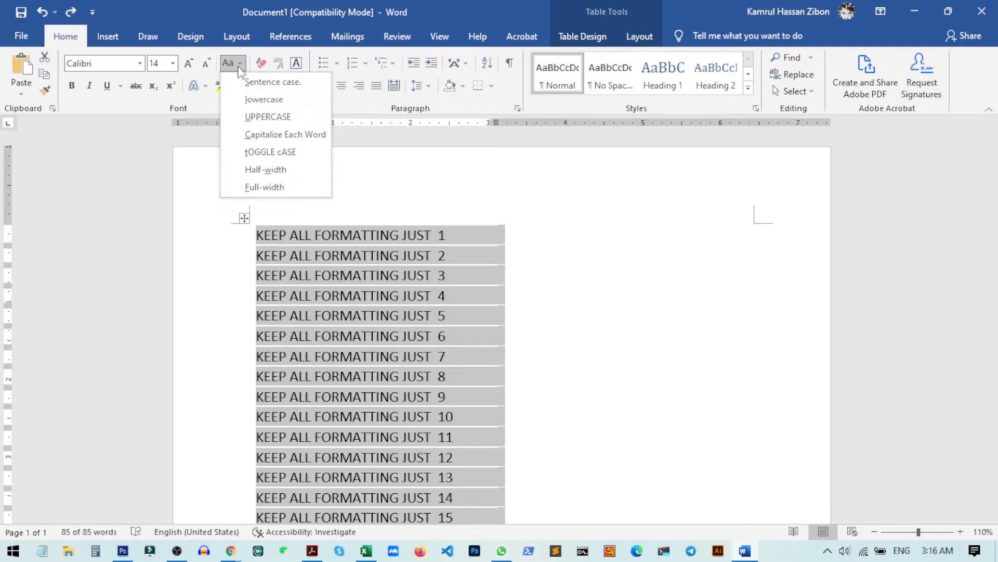
pyautogui.moveTo(286, 134)
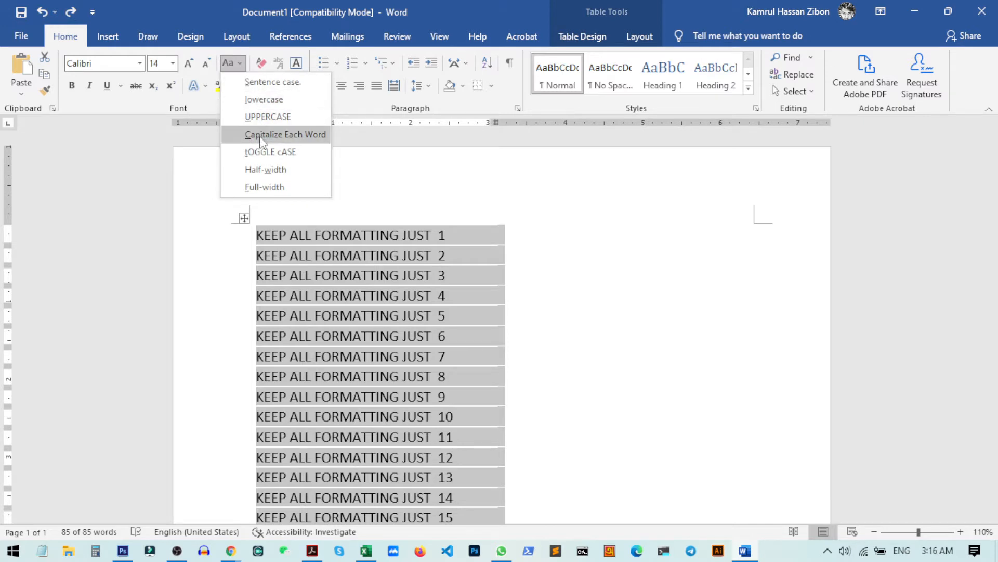
pyautogui.moveTo(274, 82)
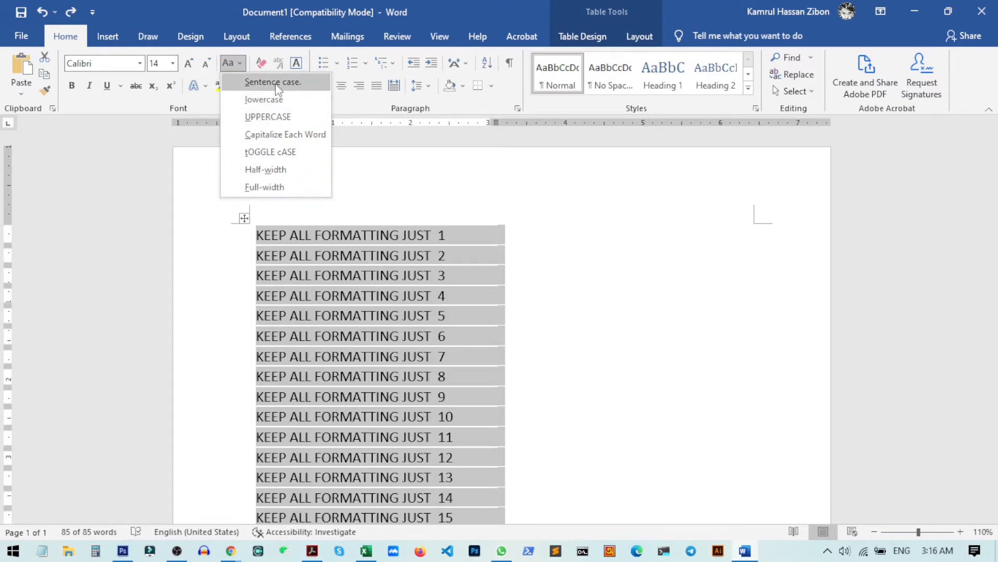
pyautogui.click(273, 81)
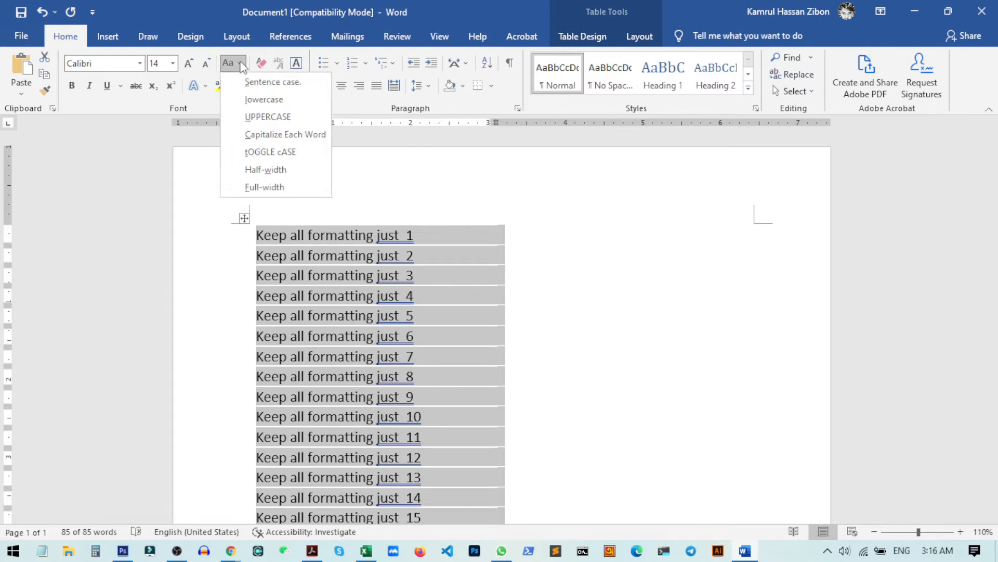
pyautogui.click(285, 134)
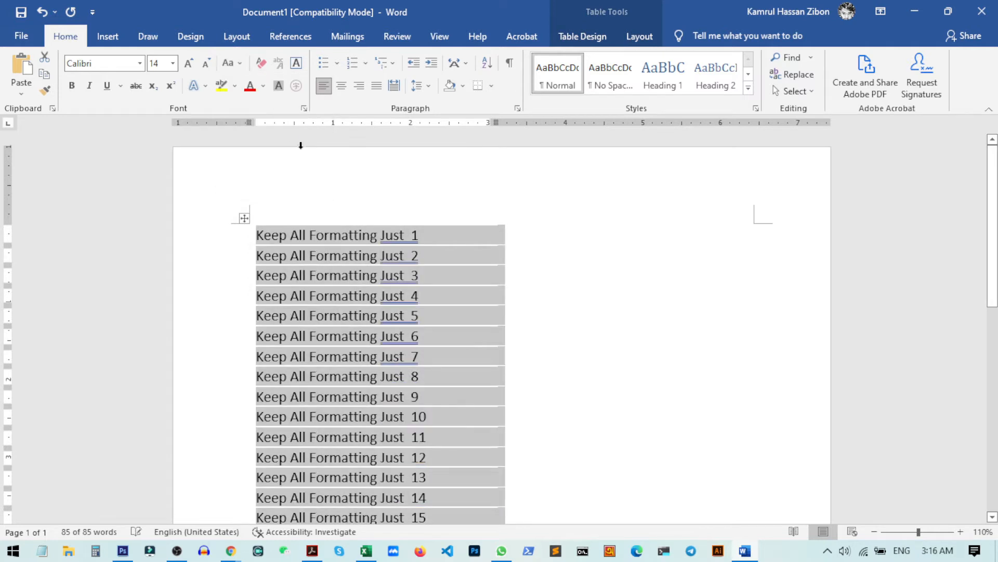
pyautogui.click(228, 63)
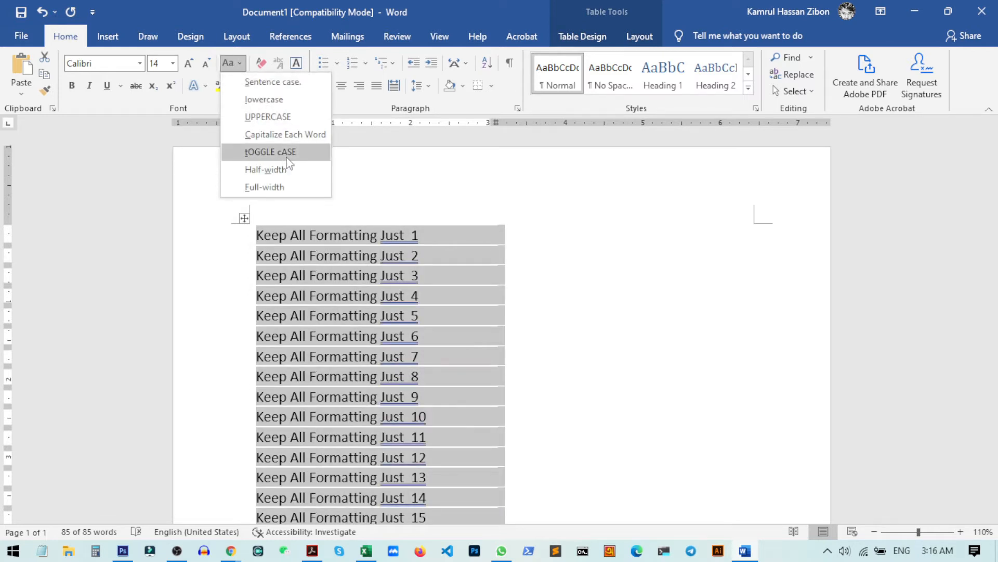
pyautogui.click(270, 151)
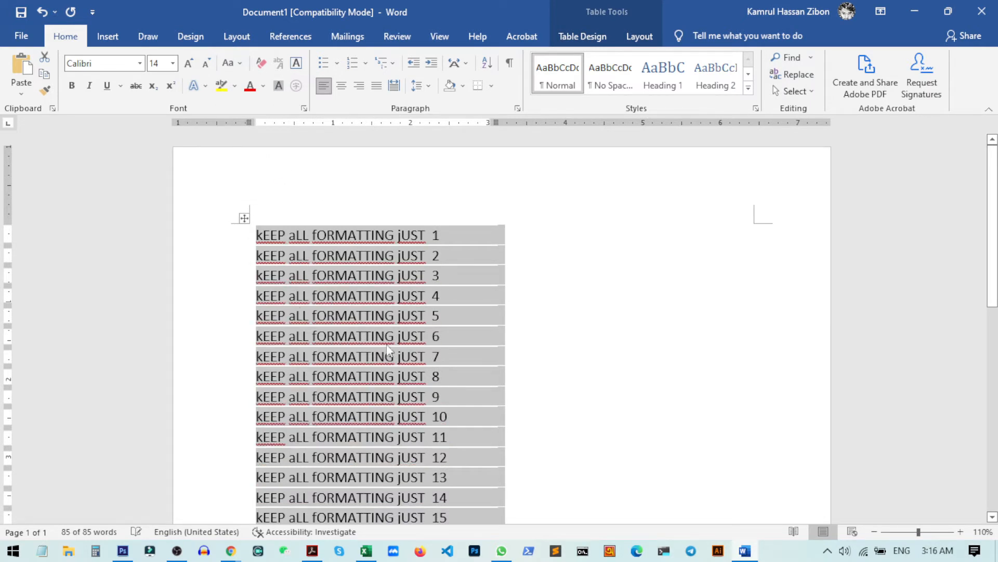
pyautogui.click(227, 63)
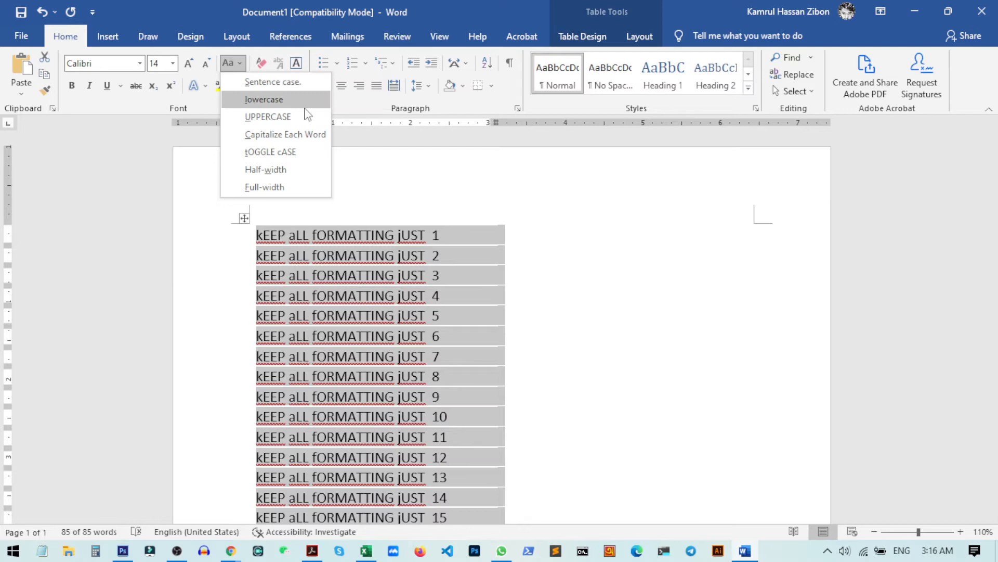
pyautogui.click(263, 100)
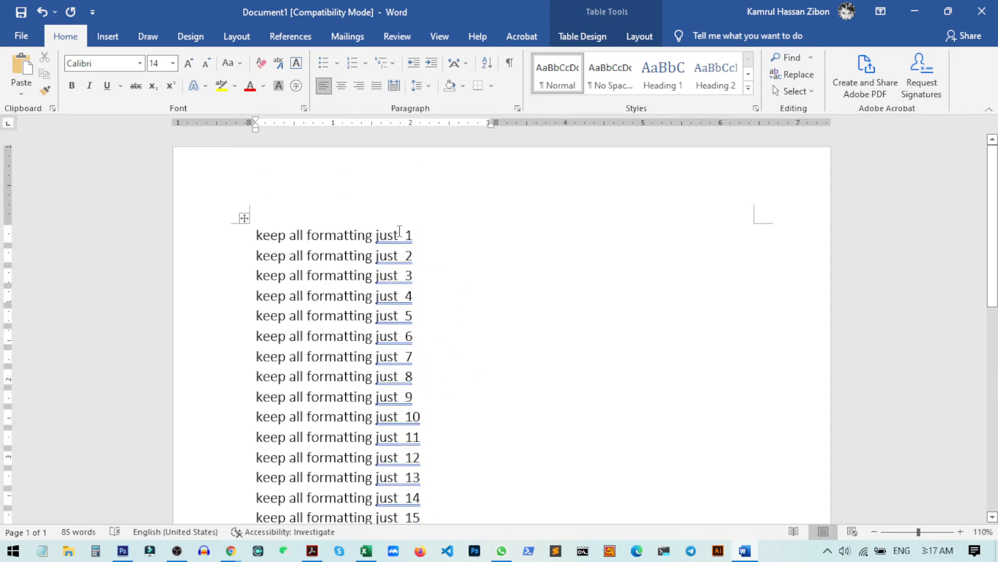
pyautogui.click(242, 216)
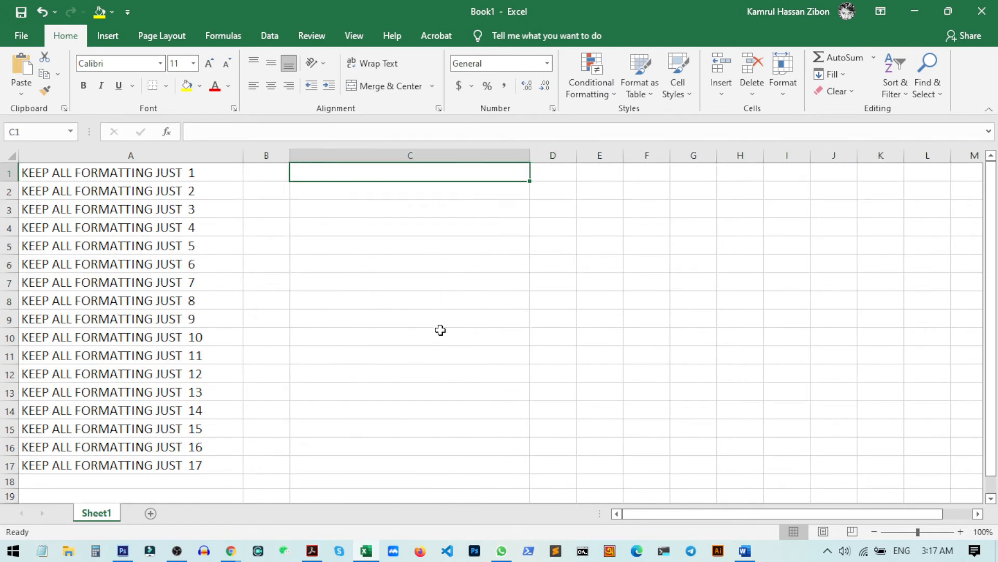
# - Paste the lowercase phrases into C1 with Match Destination Formatting and check the pasted values
pyautogui.rightClick(410, 172)
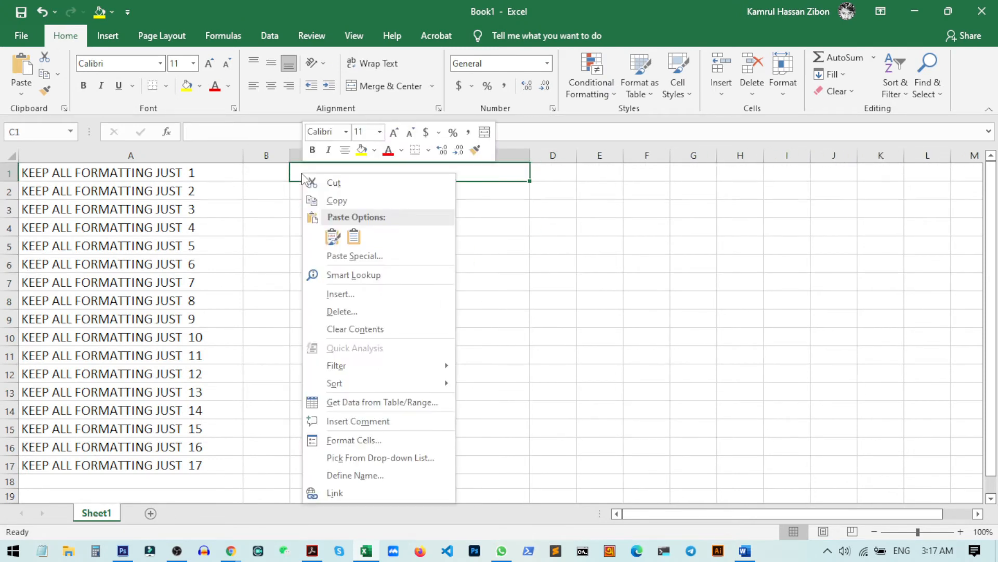
pyautogui.moveTo(331, 236)
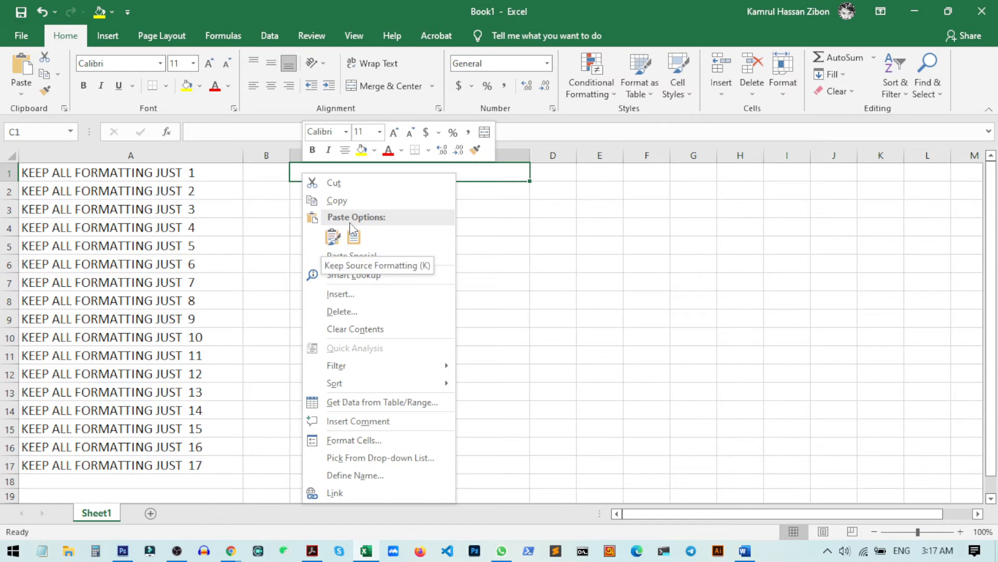
pyautogui.click(333, 236)
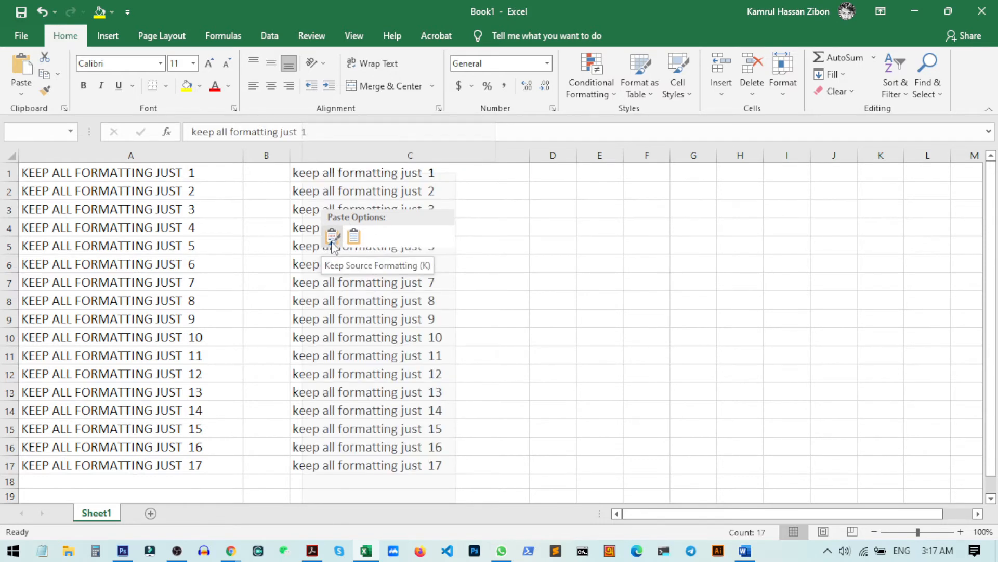
pyautogui.moveTo(354, 238)
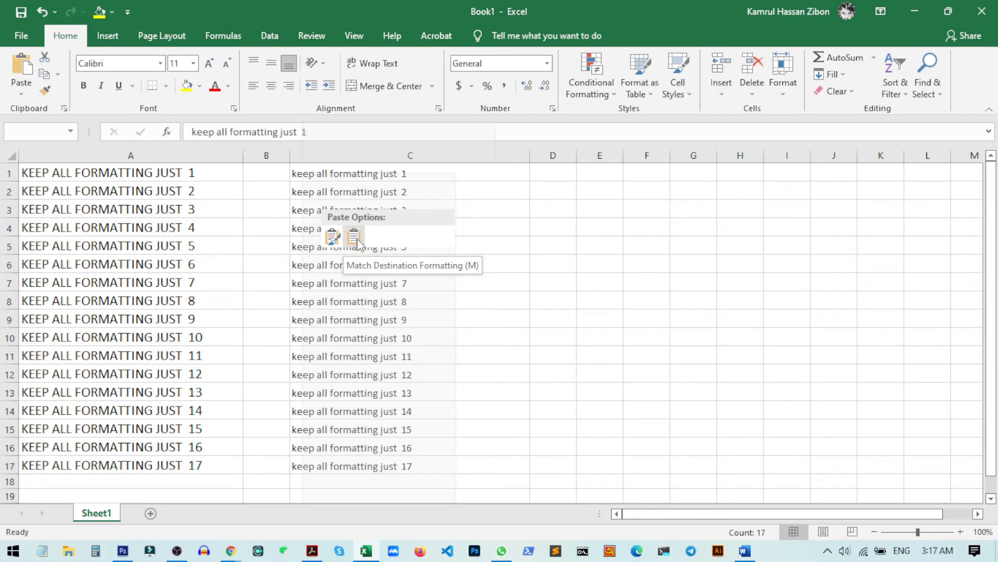
pyautogui.moveTo(357, 245)
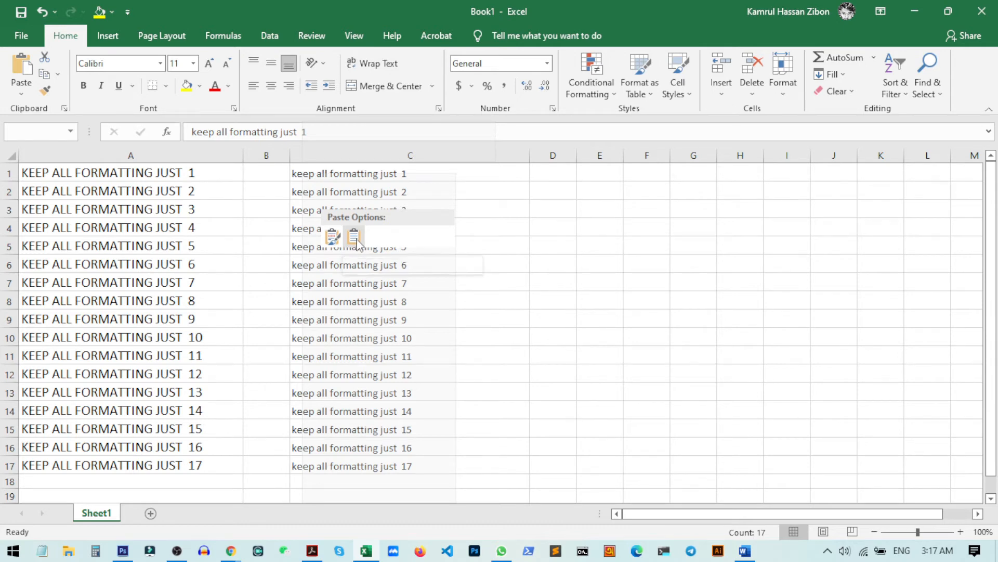
pyautogui.click(409, 191)
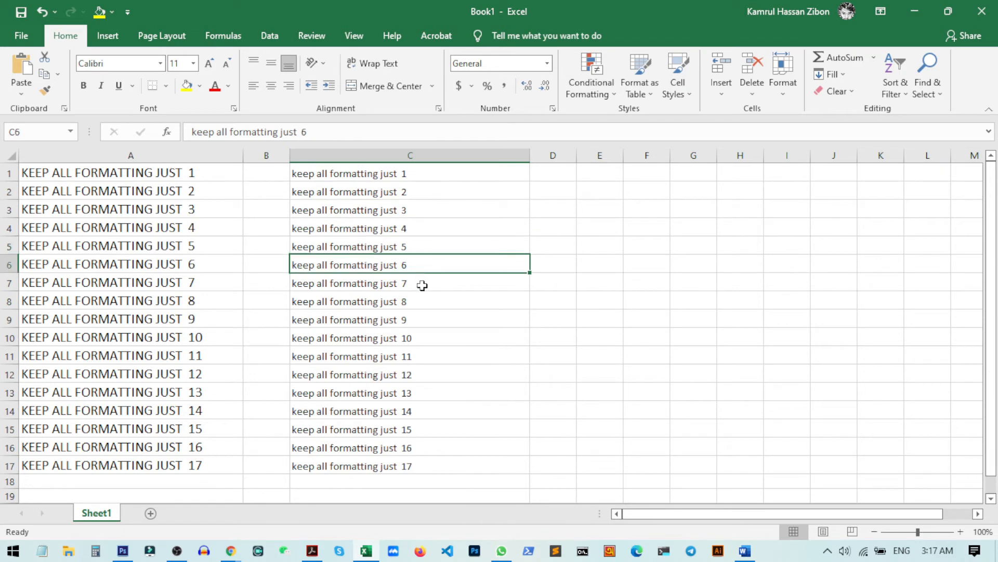
pyautogui.click(409, 356)
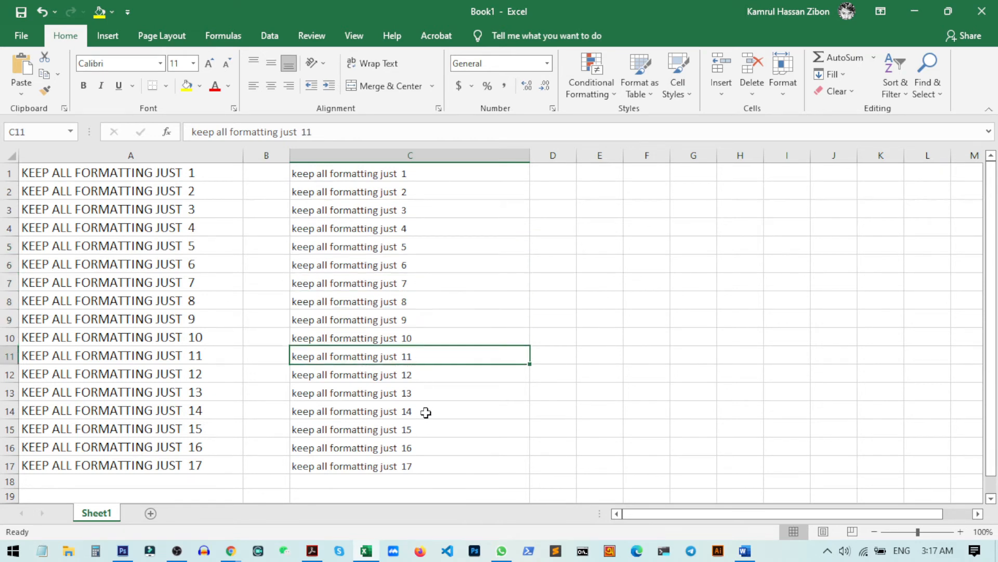
pyautogui.click(409, 466)
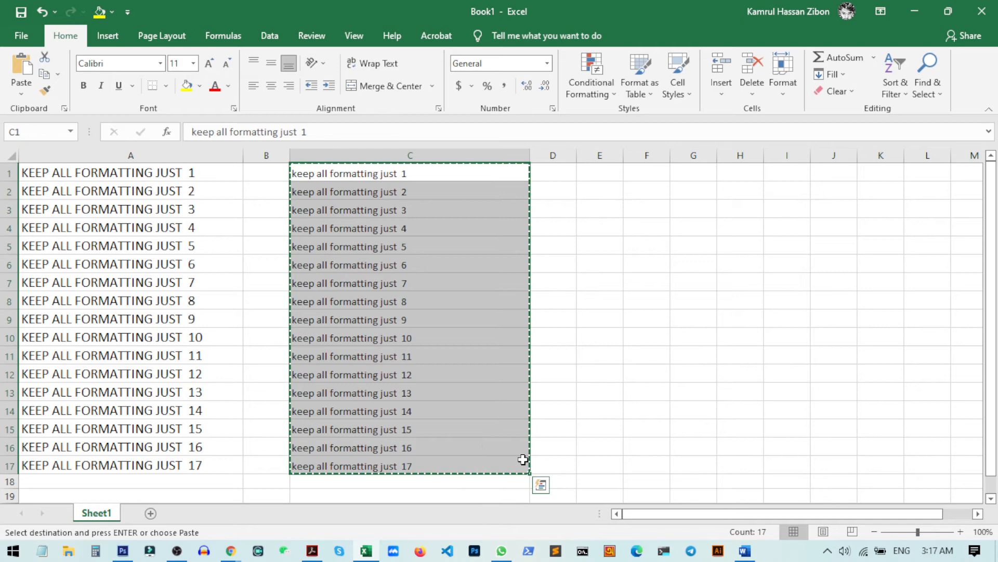
# - Add the copied list below the first one in Word and make it UPPERCASE
pyautogui.click(744, 550)
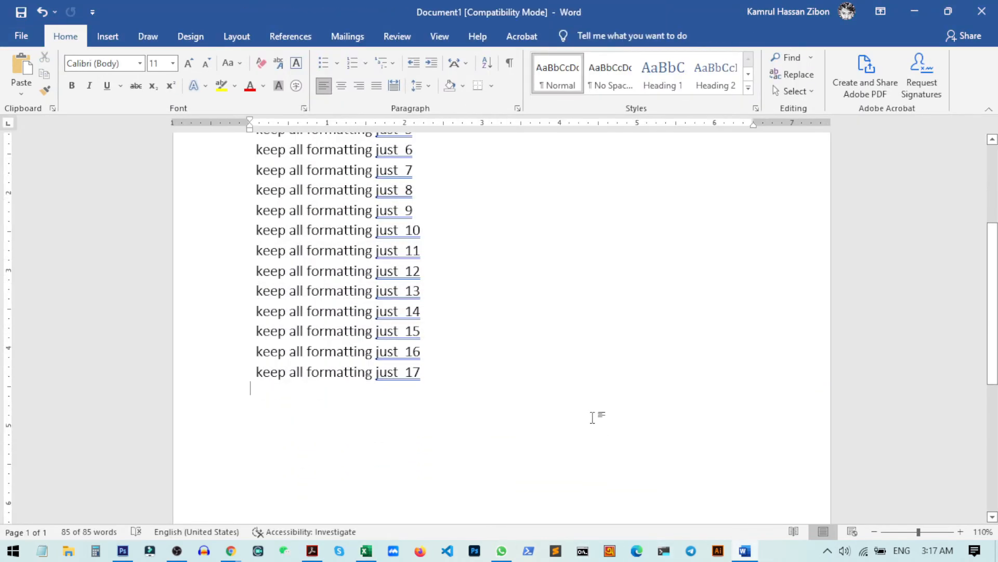
pyautogui.scroll(-3)
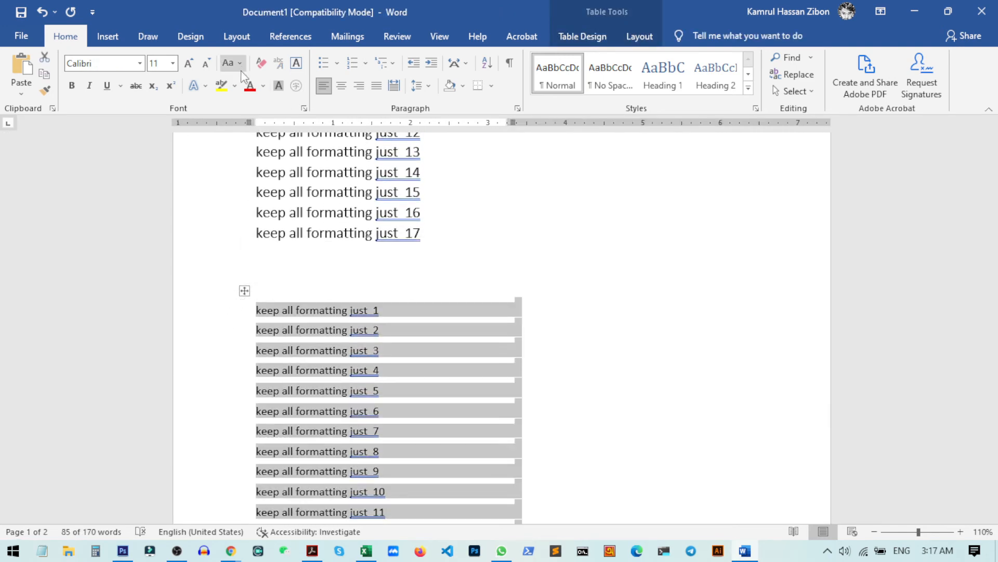
pyautogui.click(229, 63)
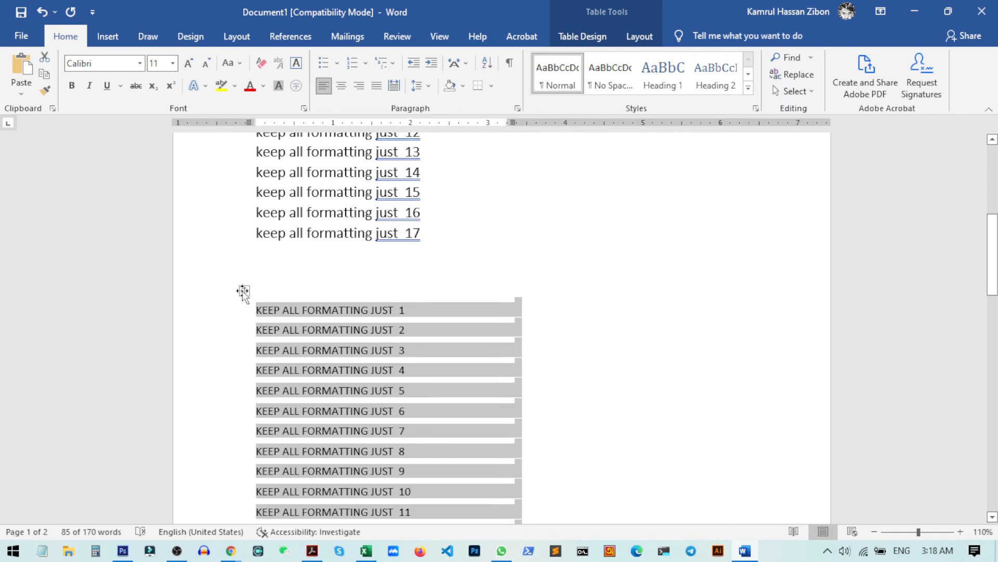
pyautogui.click(365, 550)
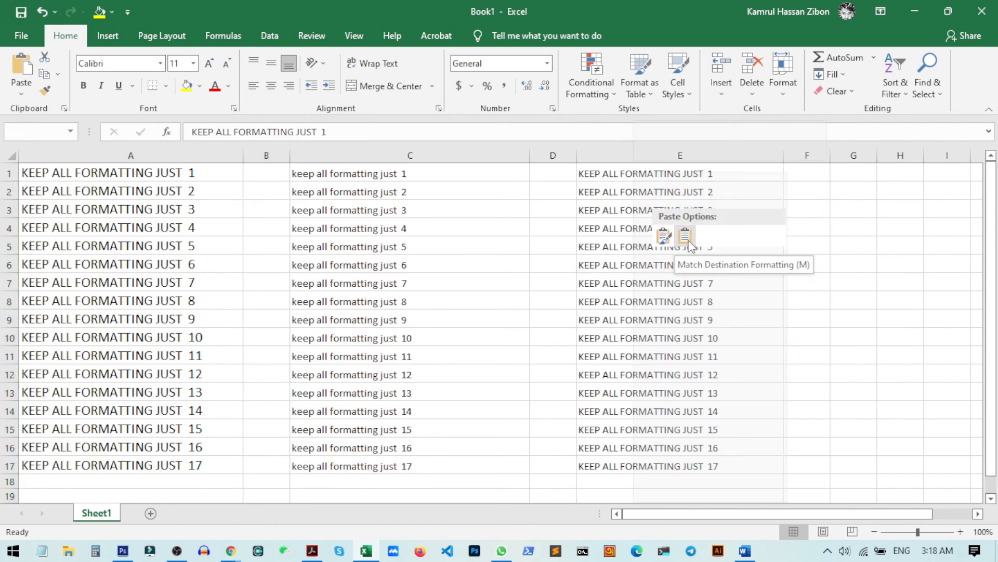
# - Apply Match Destination Formatting to the uppercase phrases pasted into column E
pyautogui.click(806, 281)
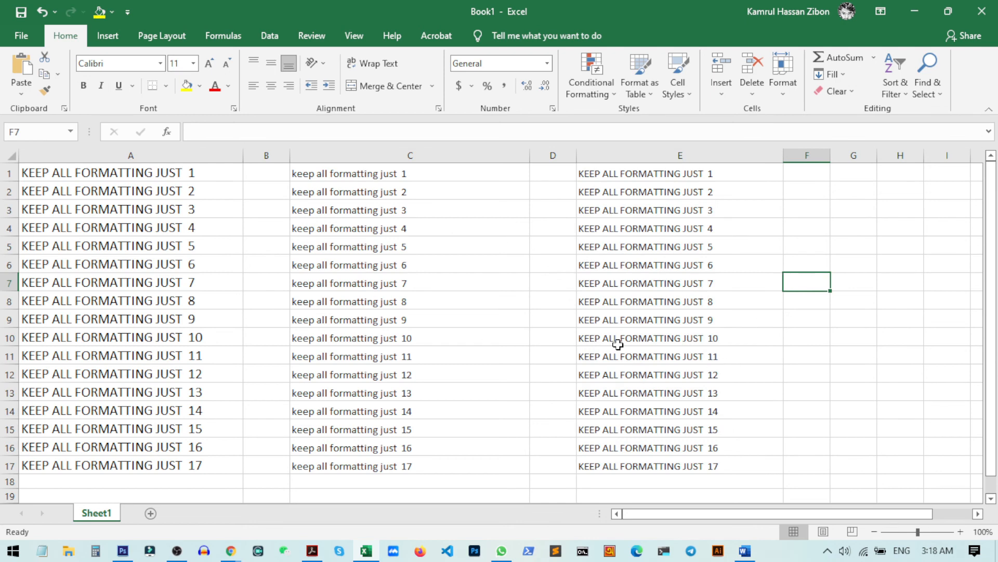
pyautogui.moveTo(683, 419)
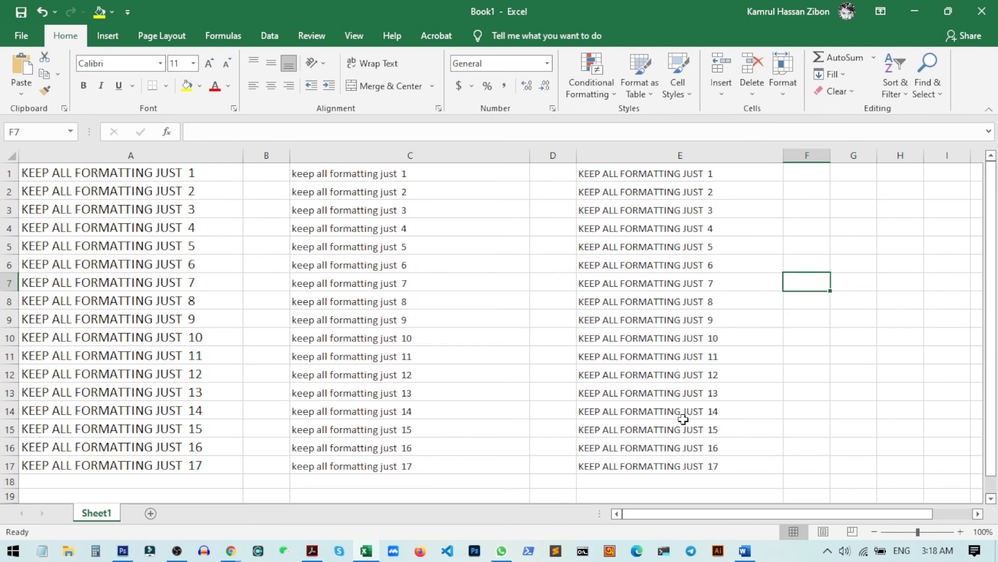